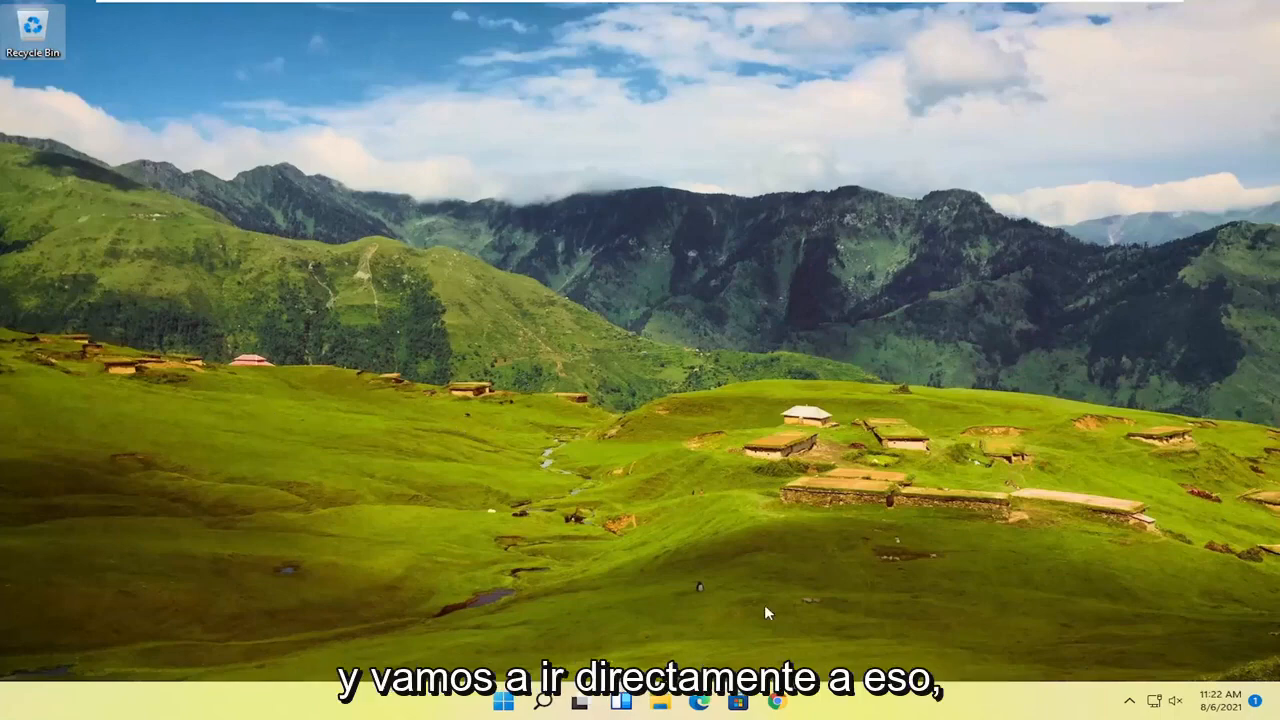
Browse to C:\Users\Computer User and select the Contacts folder.
left_click(620, 700)
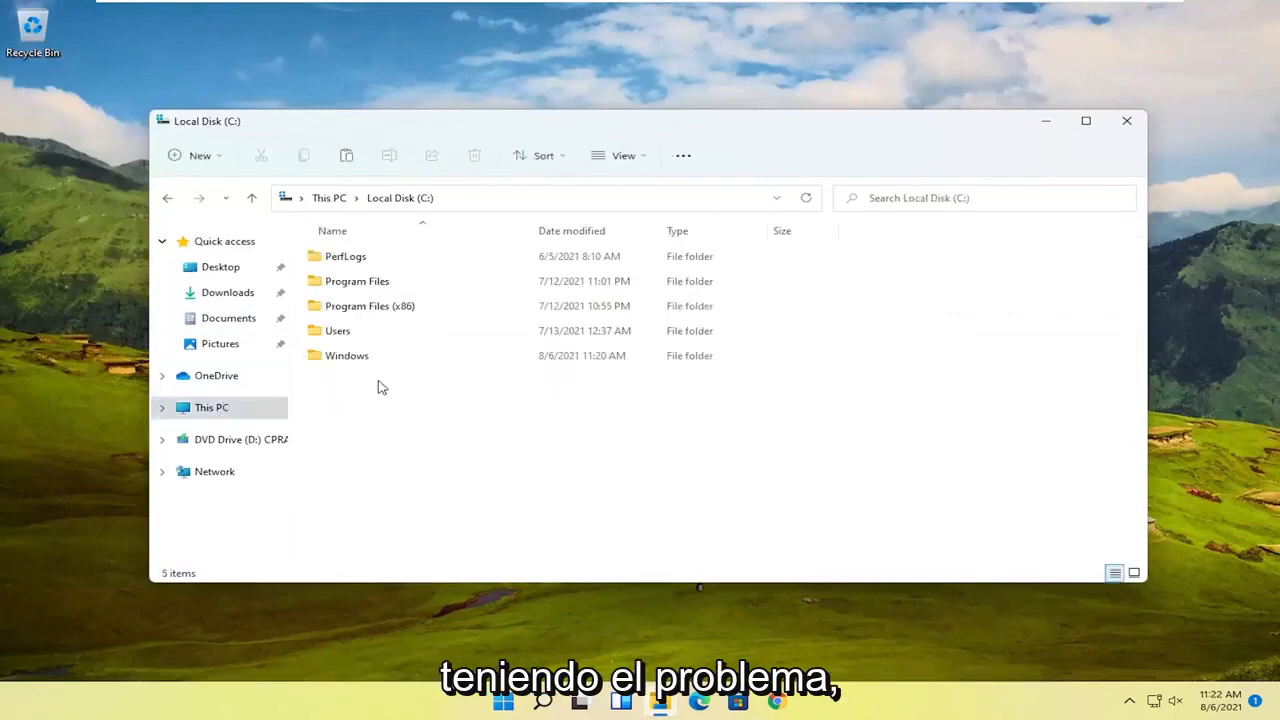
left_click(337, 330)
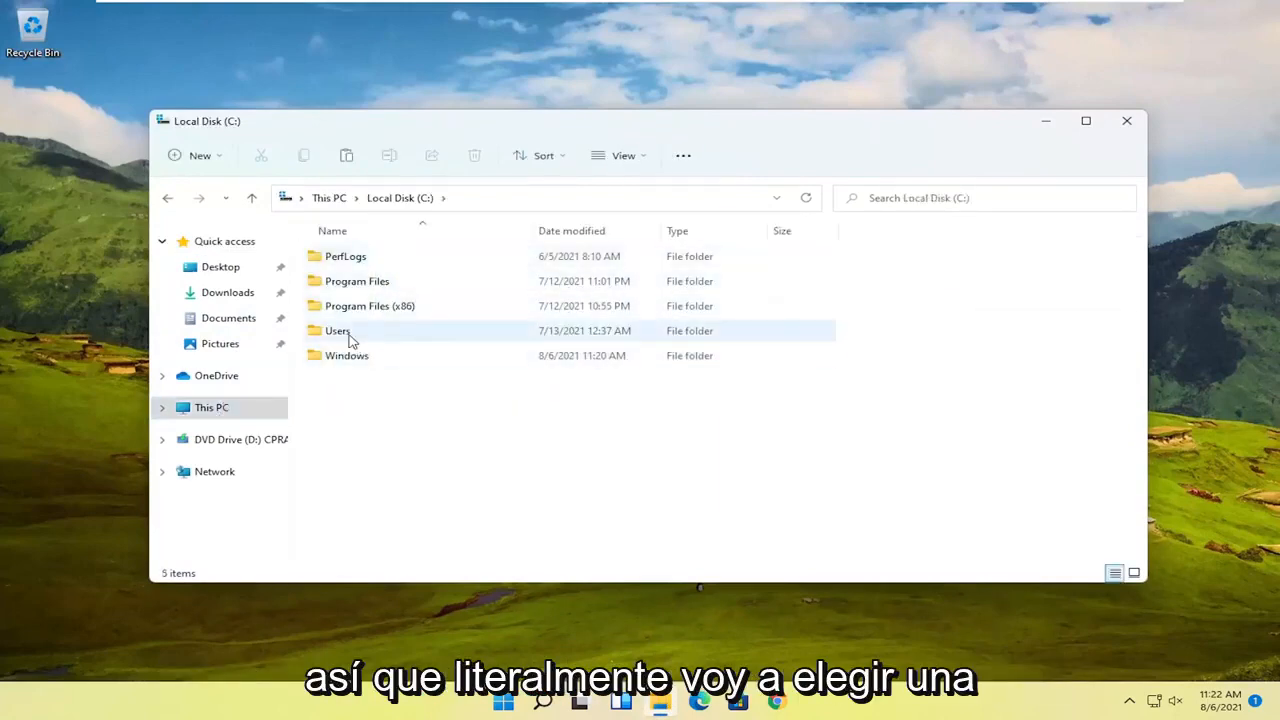
double_click(337, 330)
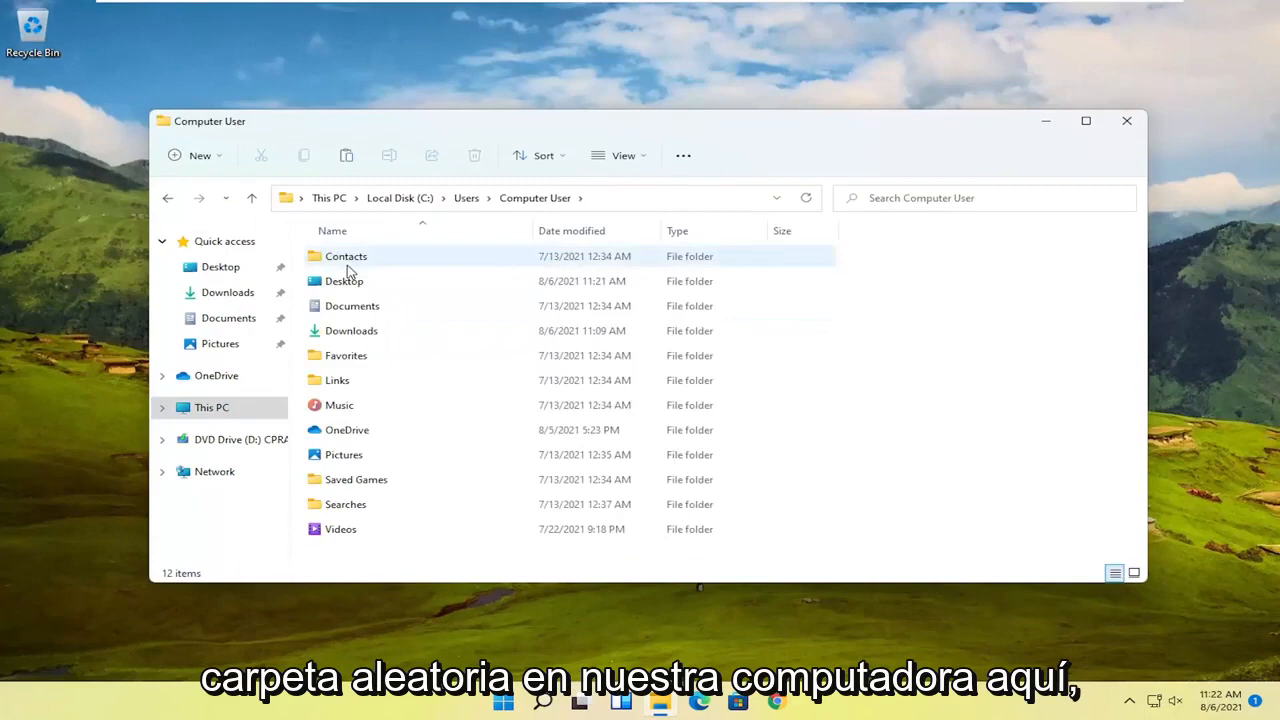
left_click(344, 281)
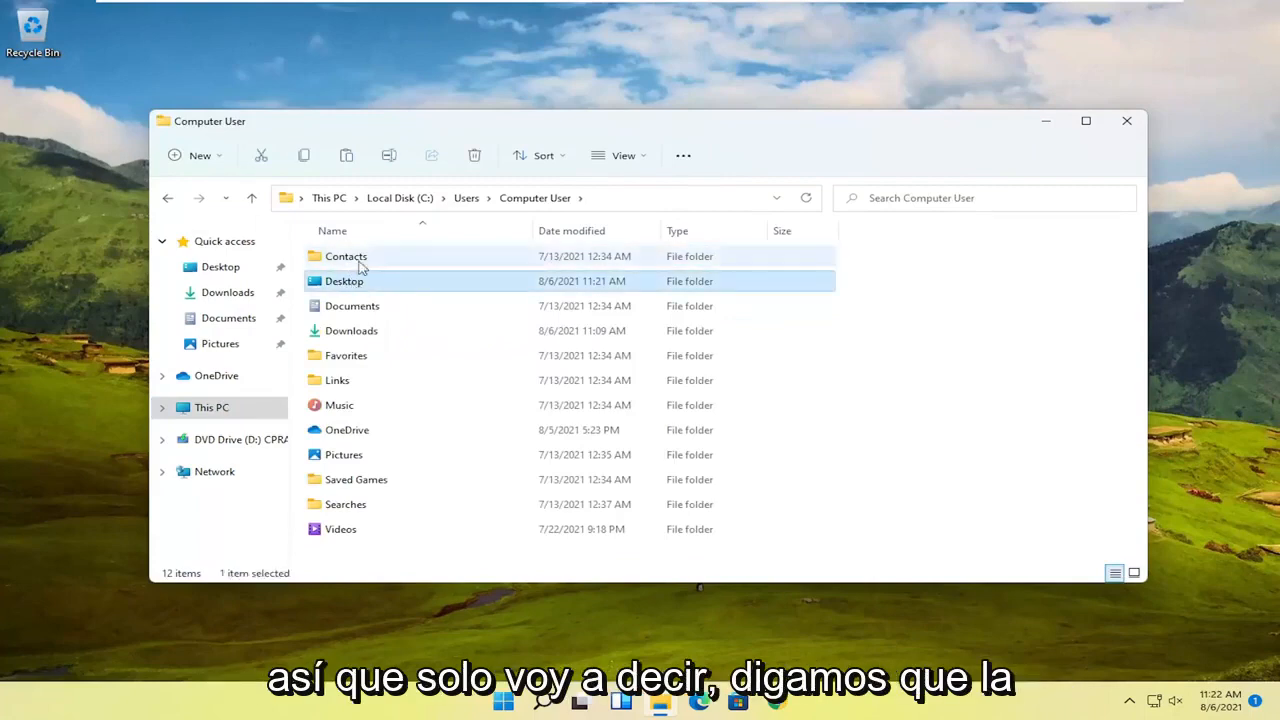
left_click(346, 256)
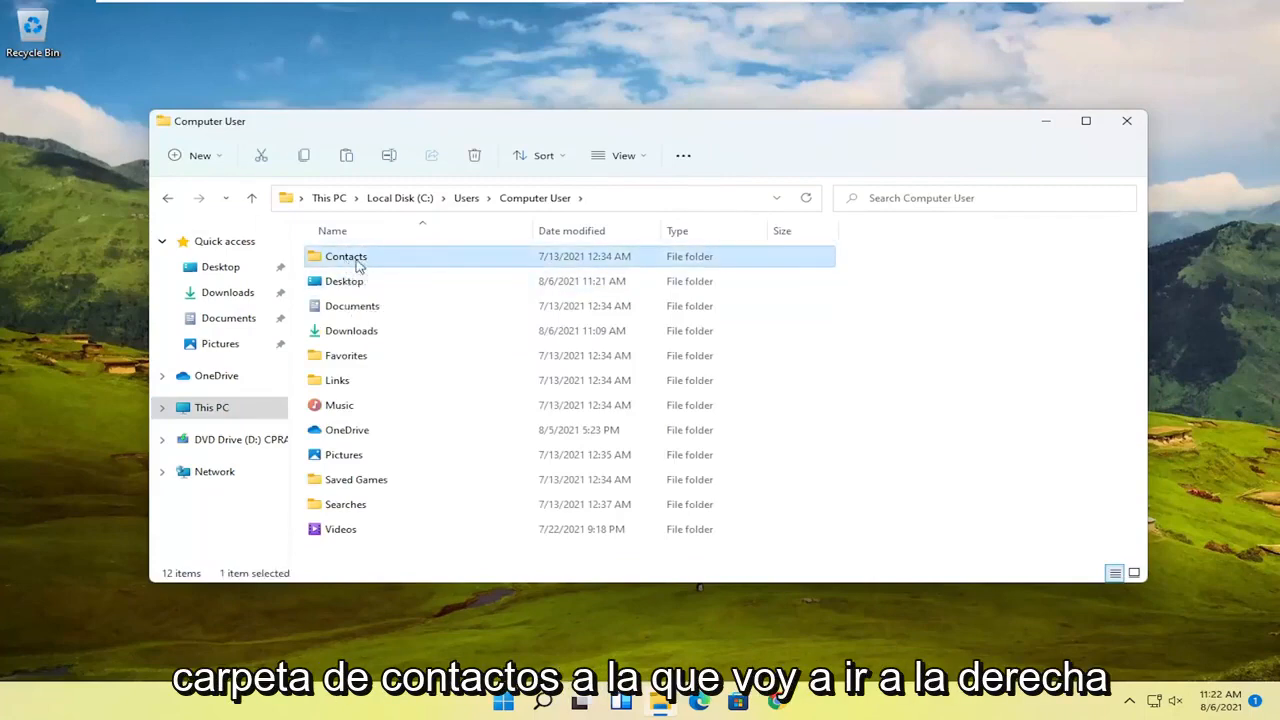
Open the Contacts folder's Security properties and enter permission editing mode.
right_click(346, 256)
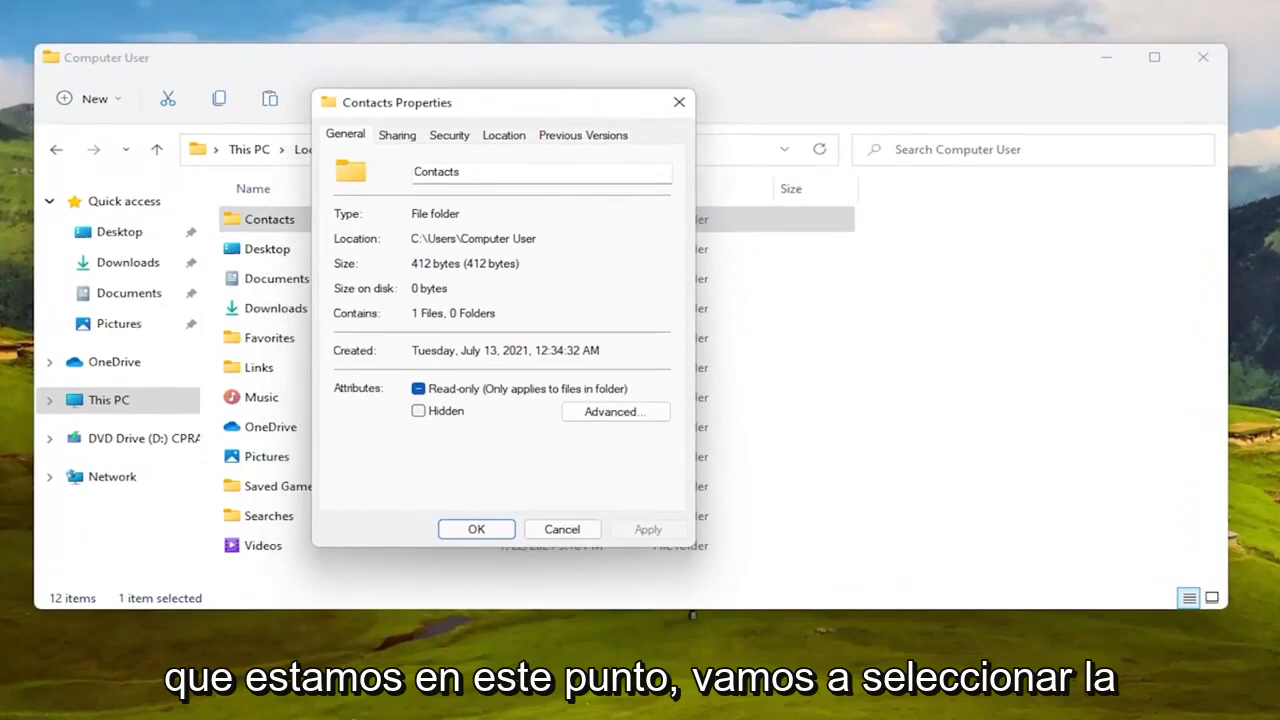
mouse_move(465, 192)
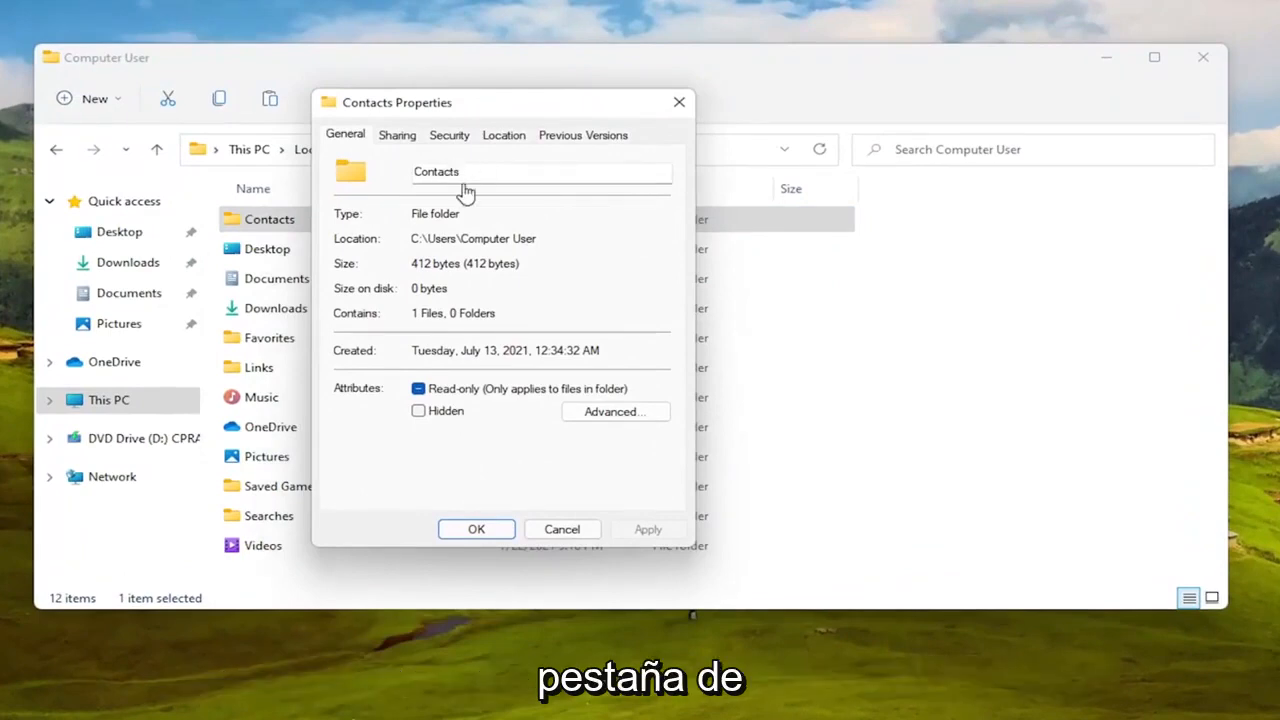
left_click(449, 135)
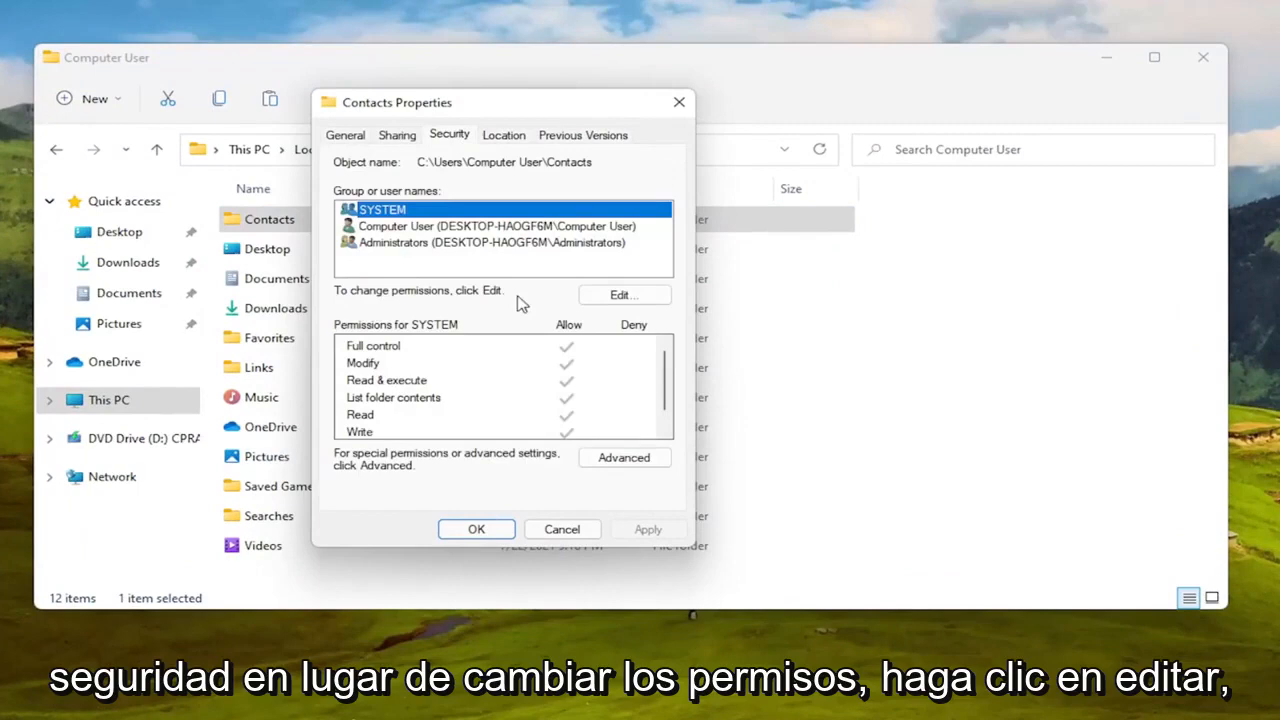
left_click(623, 294)
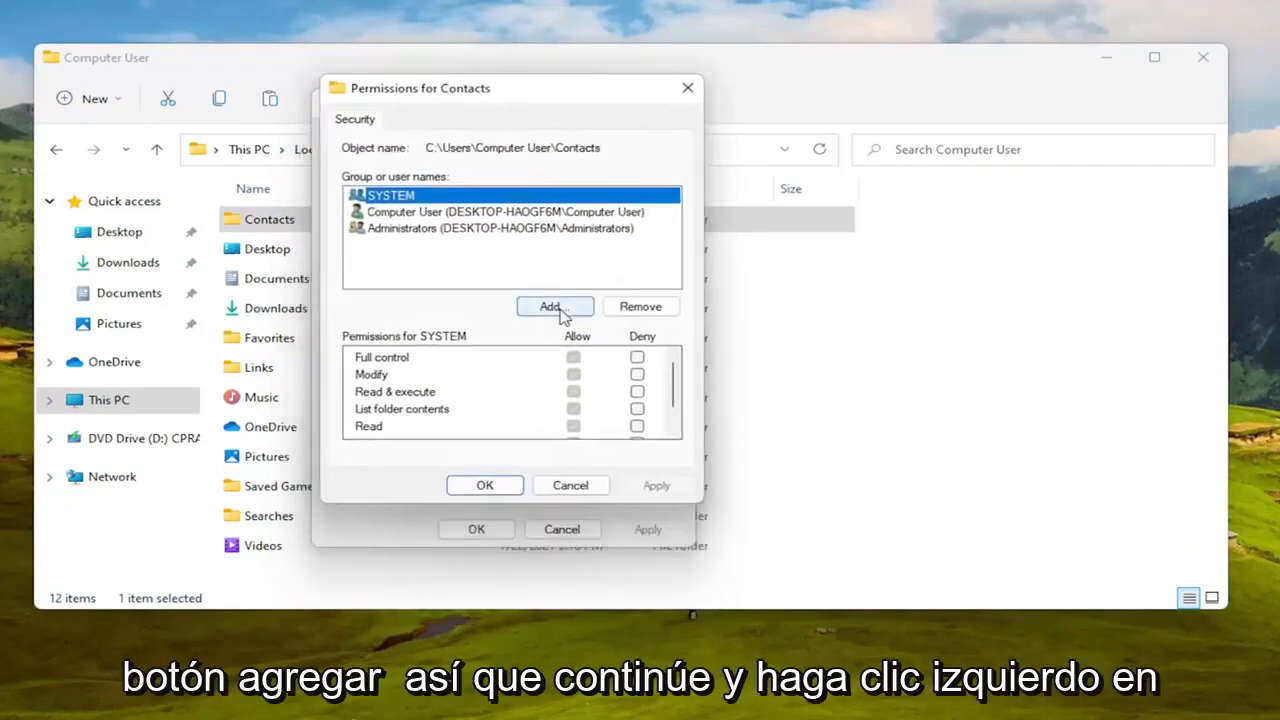
Search users and groups and pick Computer User from the results.
left_click(554, 306)
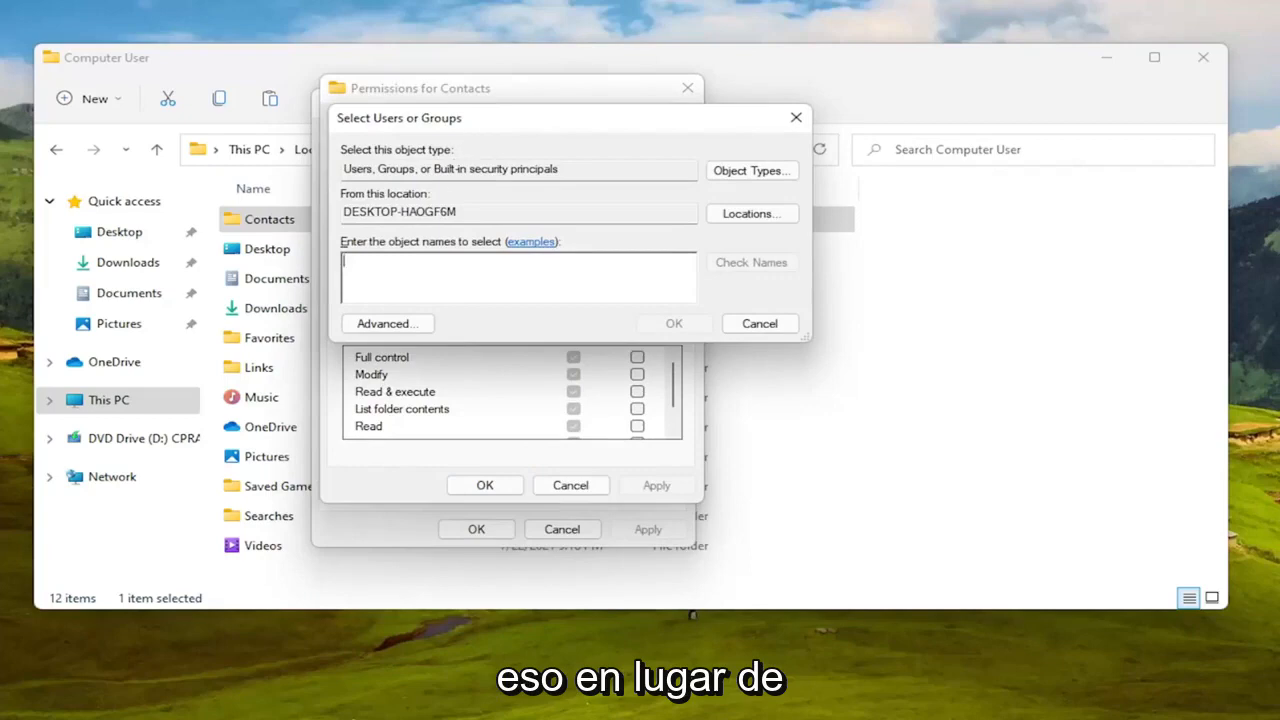
mouse_move(543, 337)
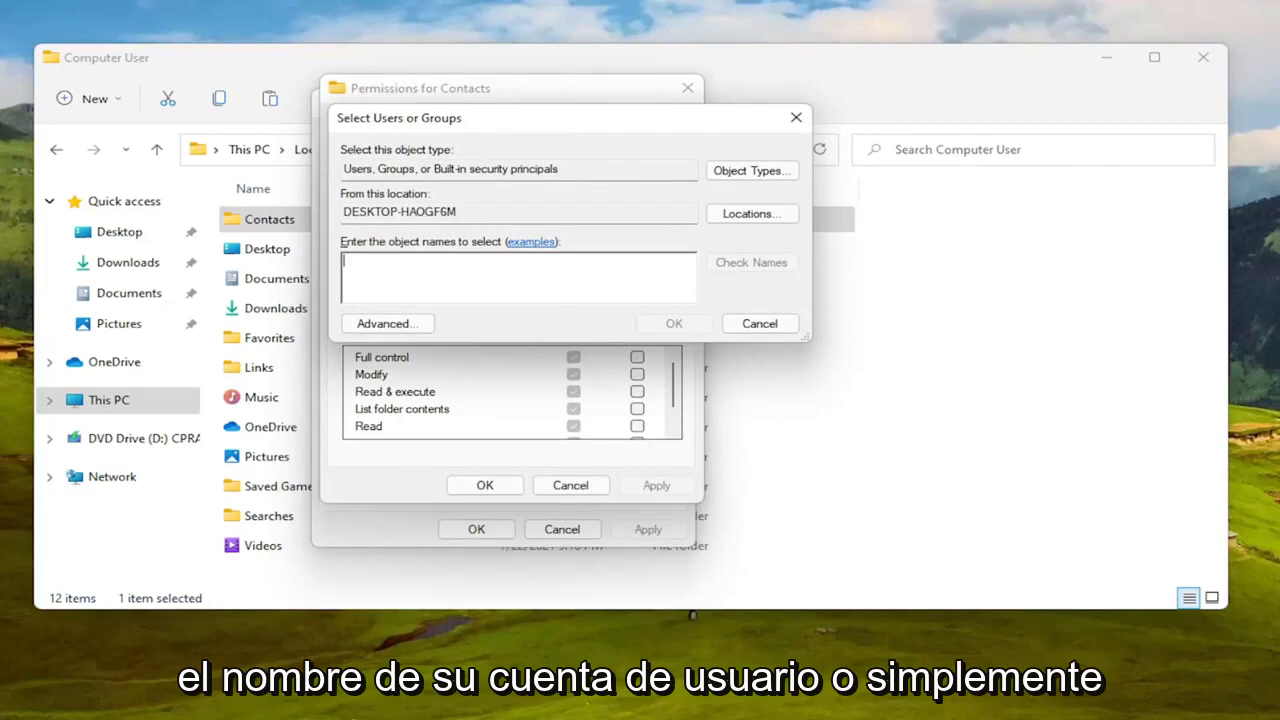
mouse_move(290, 308)
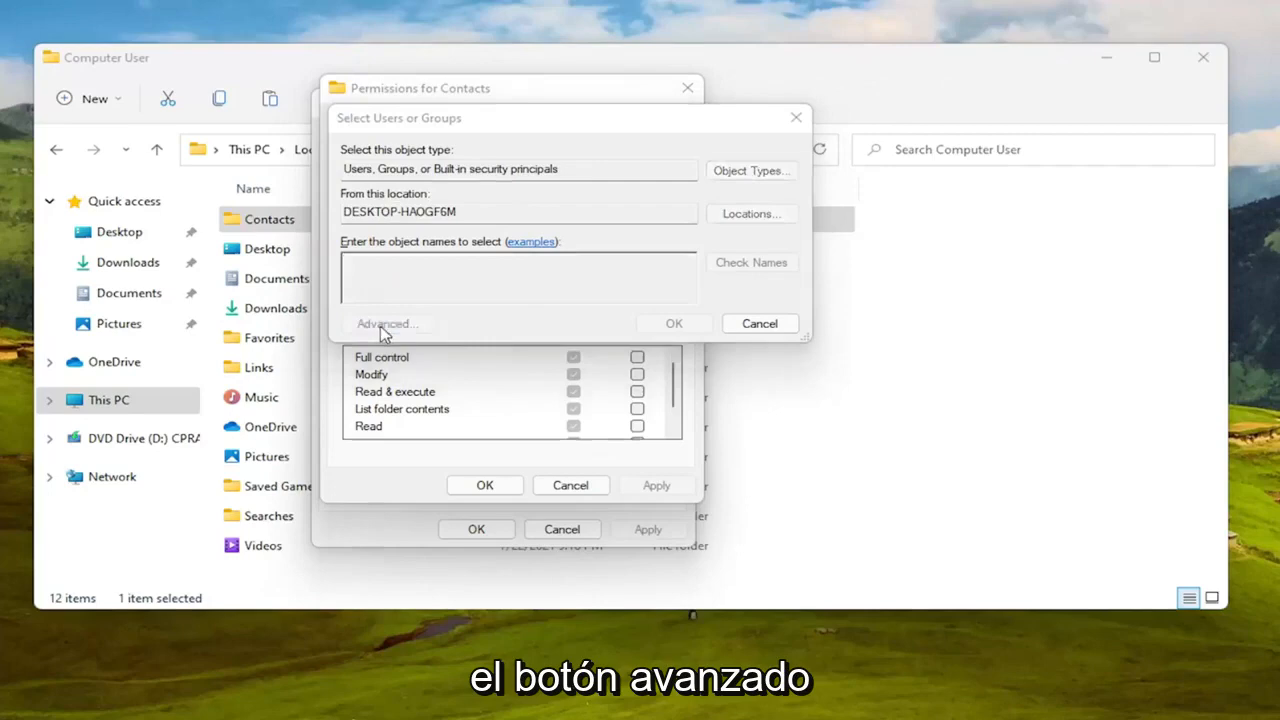
left_click(385, 323)
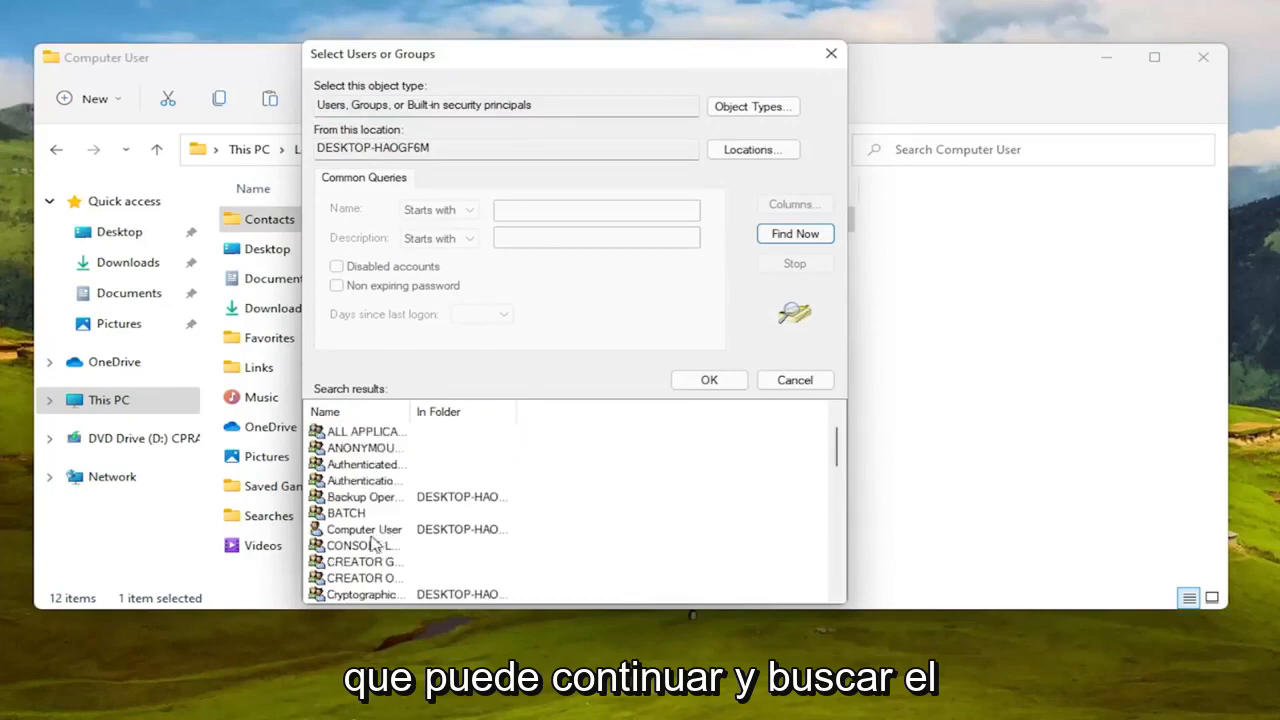
left_click(364, 529)
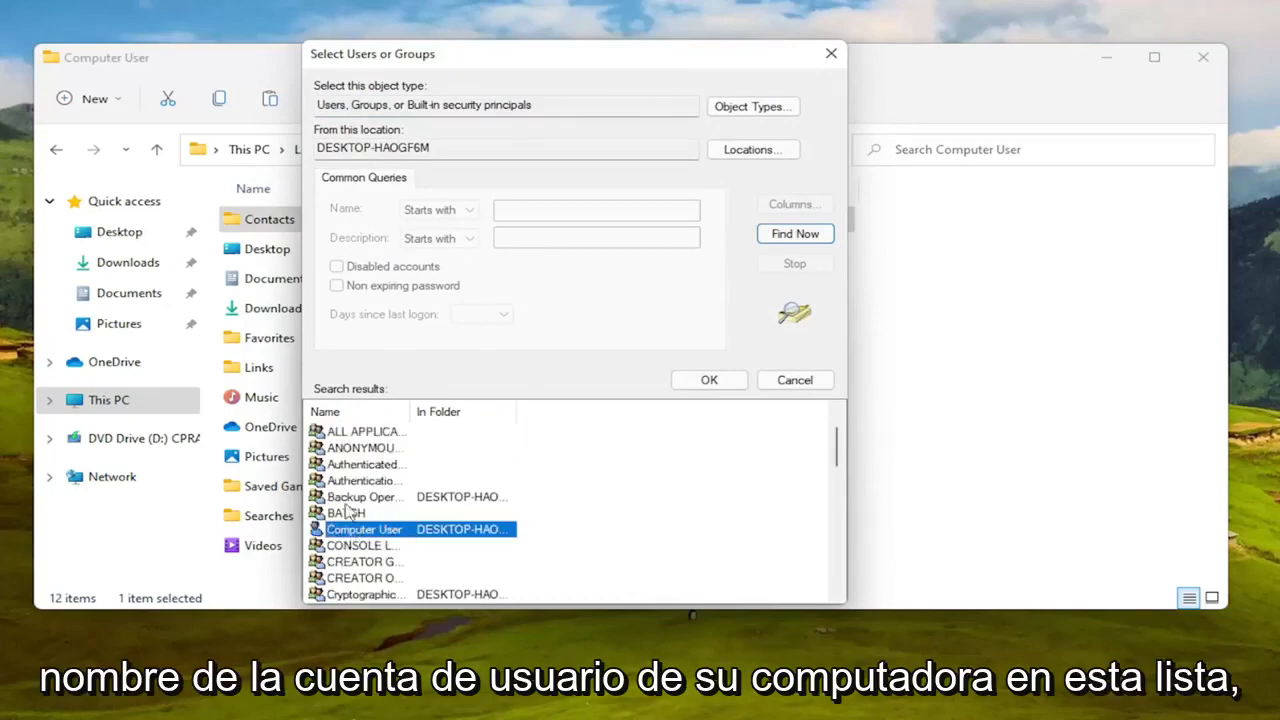
mouse_move(380, 545)
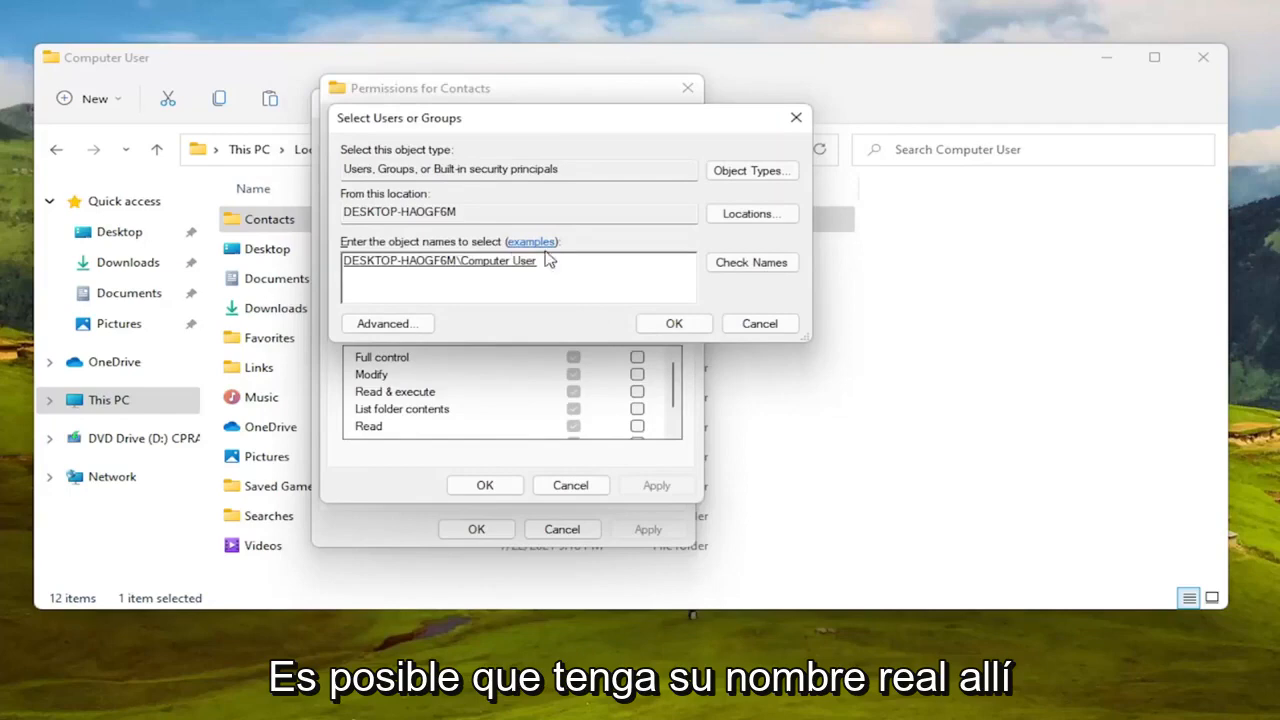
mouse_move(518, 278)
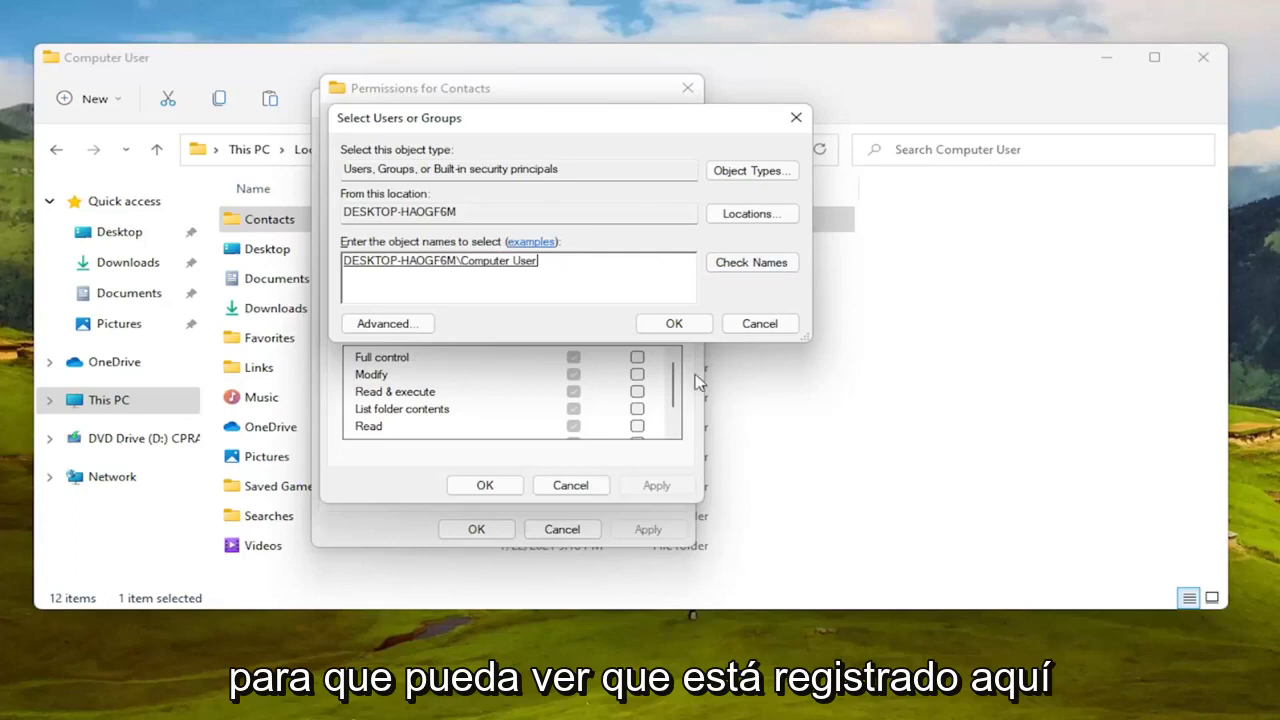
Confirm Computer User and select it to view its Contacts permissions.
left_click(673, 323)
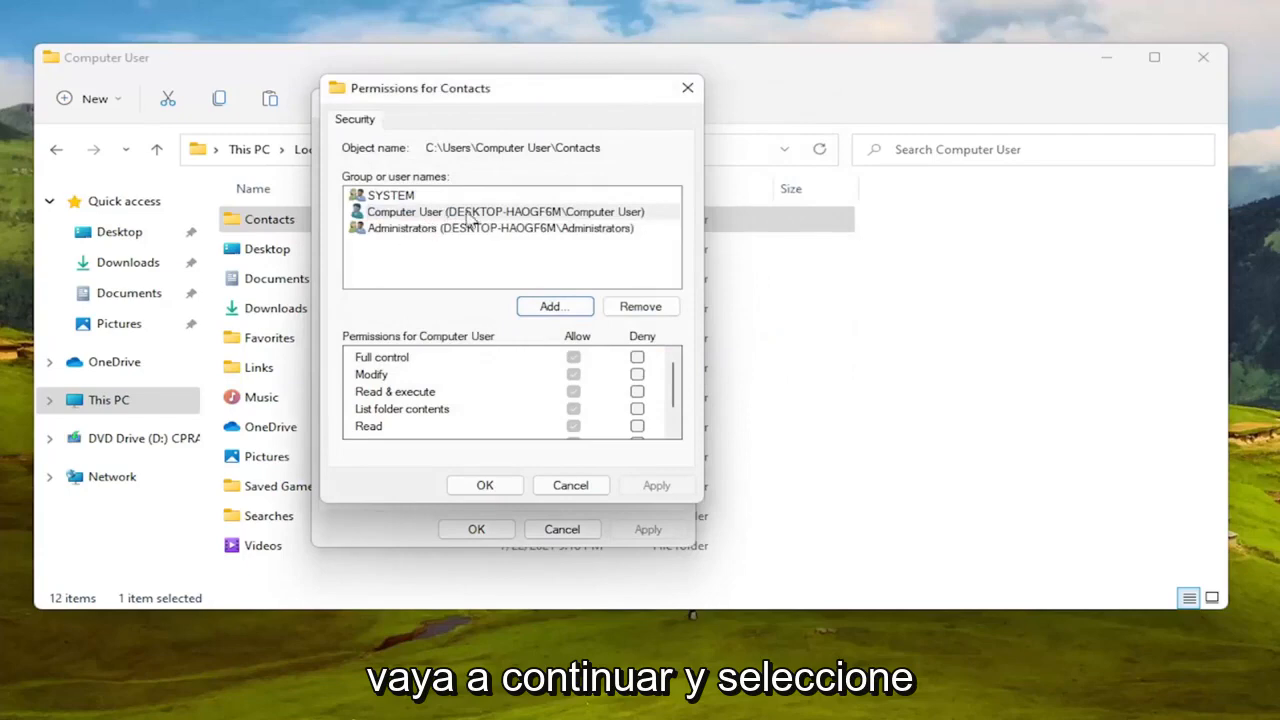
left_click(504, 211)
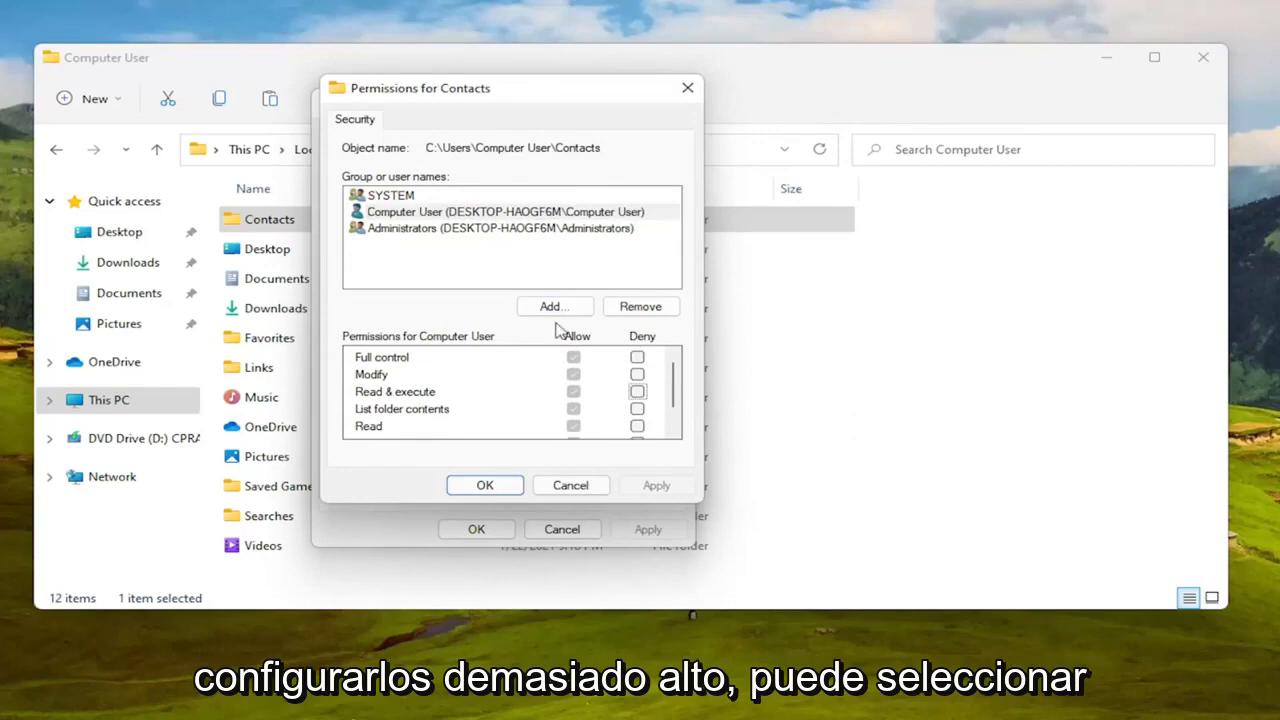
Add the 'everyone' group to the Contacts permissions and verify the name.
left_click(554, 306)
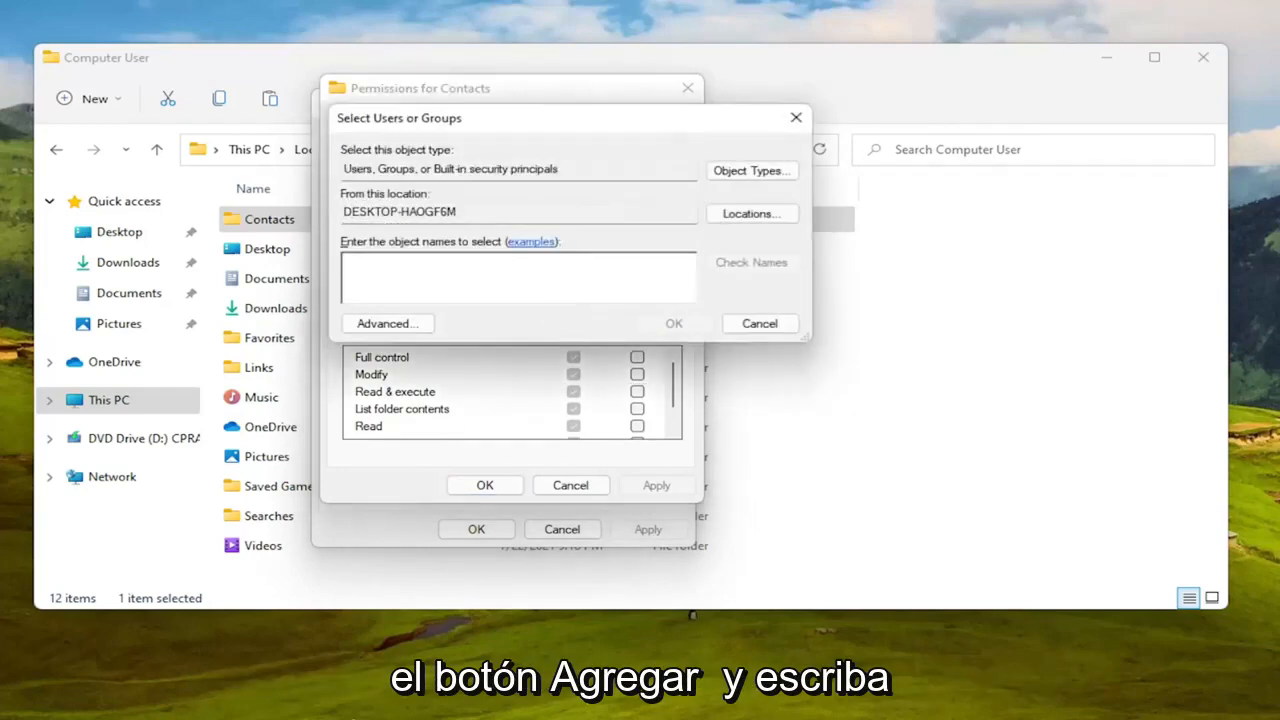
type("everyone")
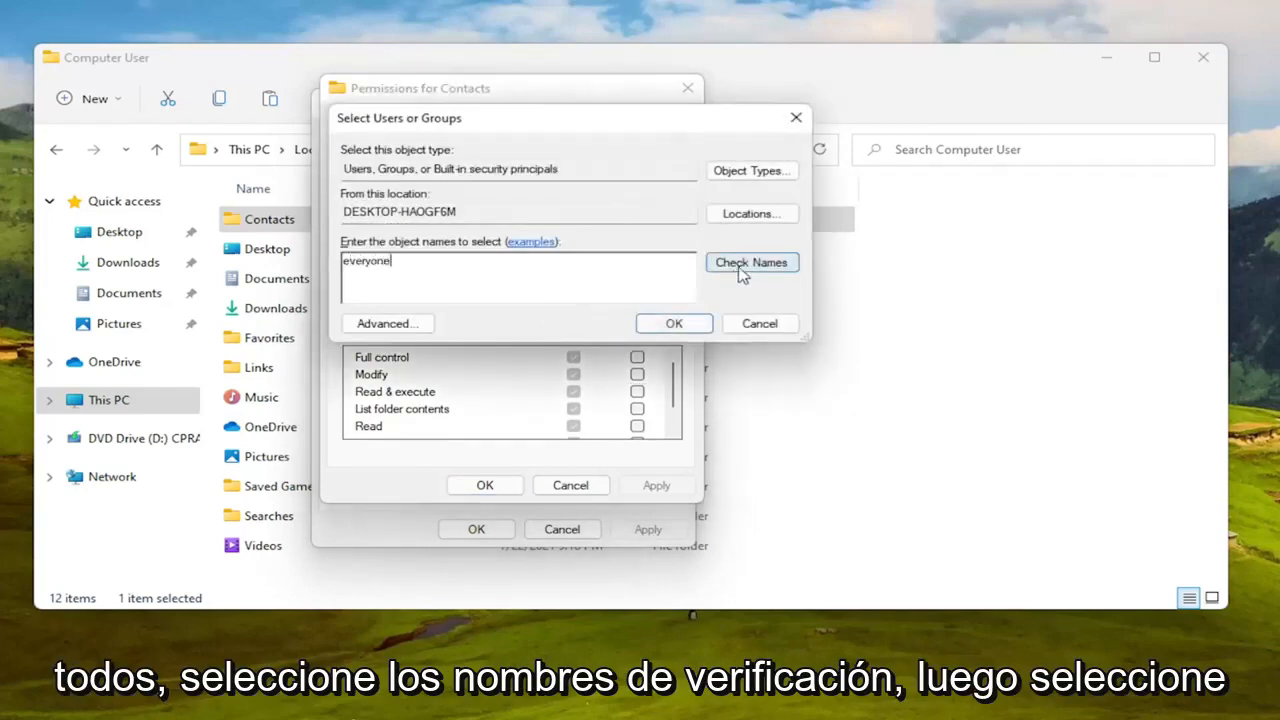
left_click(673, 323)
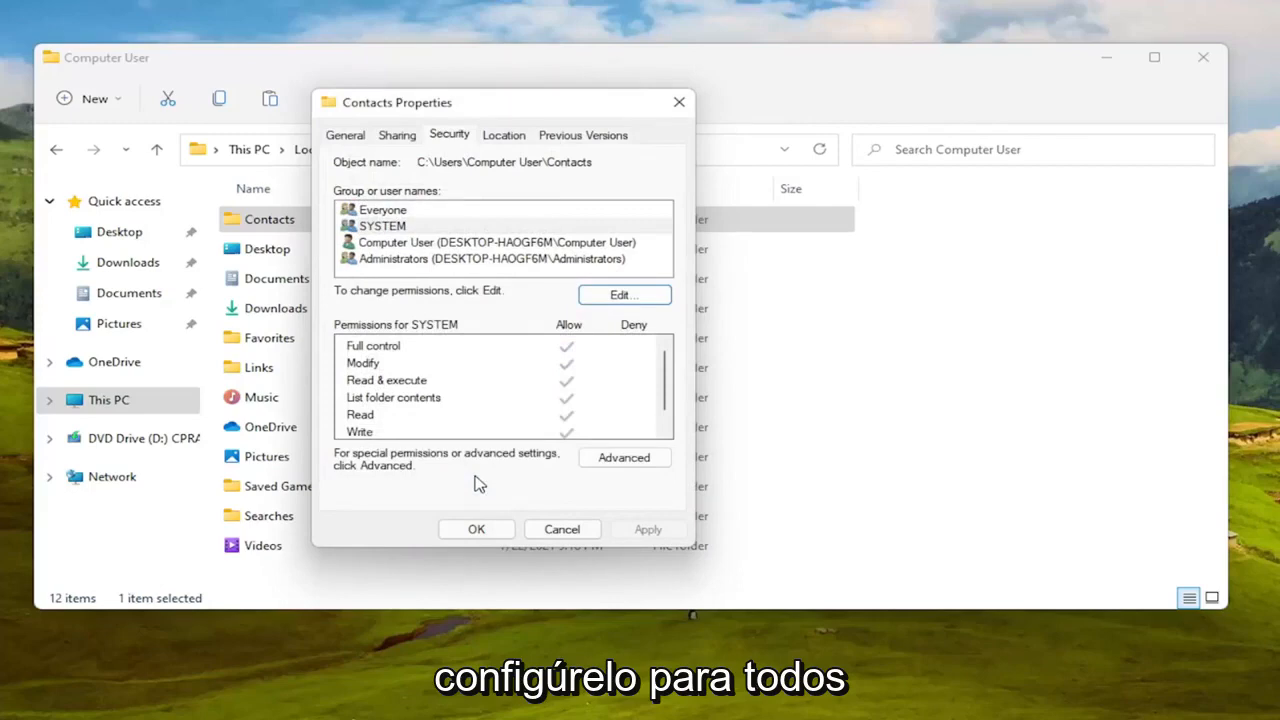
Select Everyone, allow Full control, and close the properties.
left_click(383, 210)
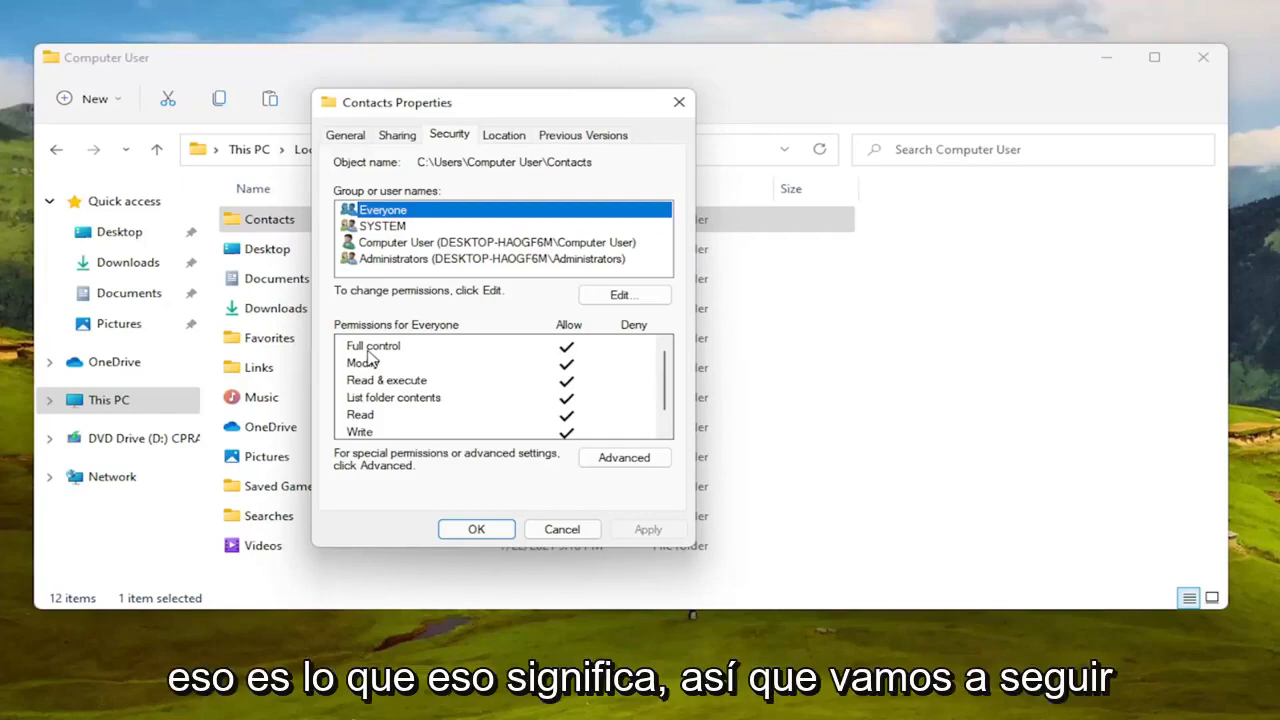
mouse_move(487, 615)
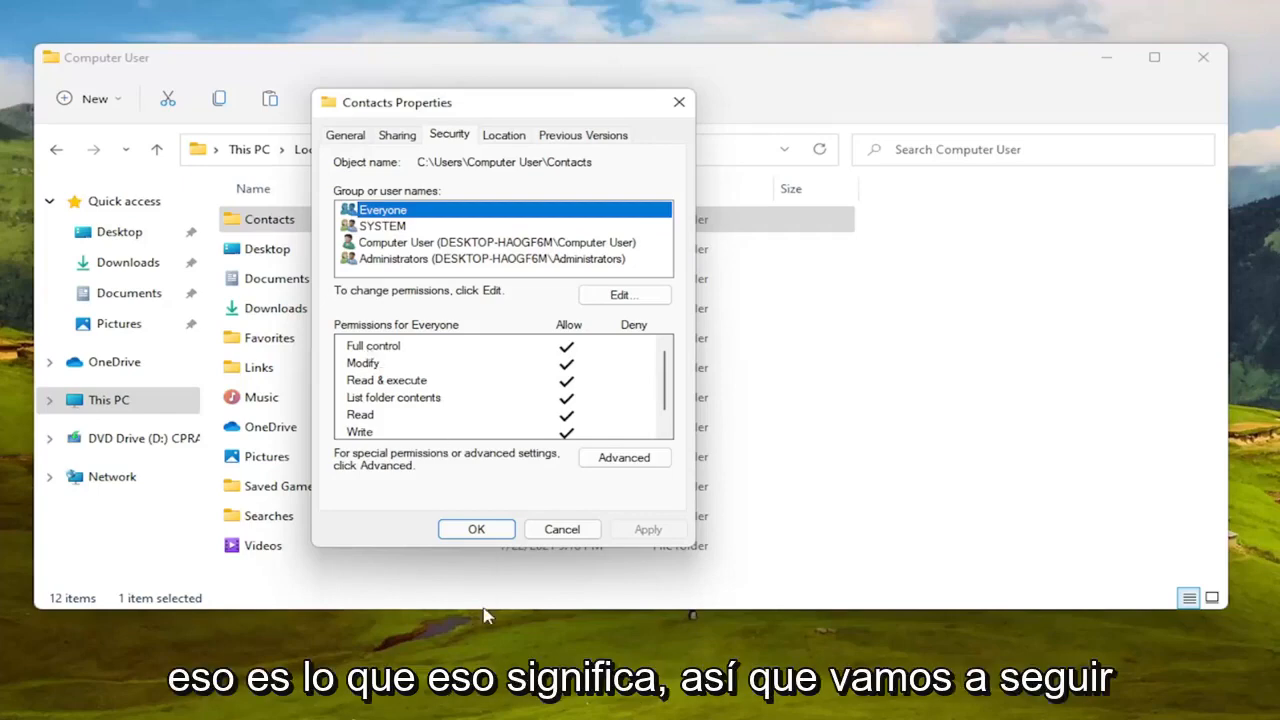
left_click(476, 529)
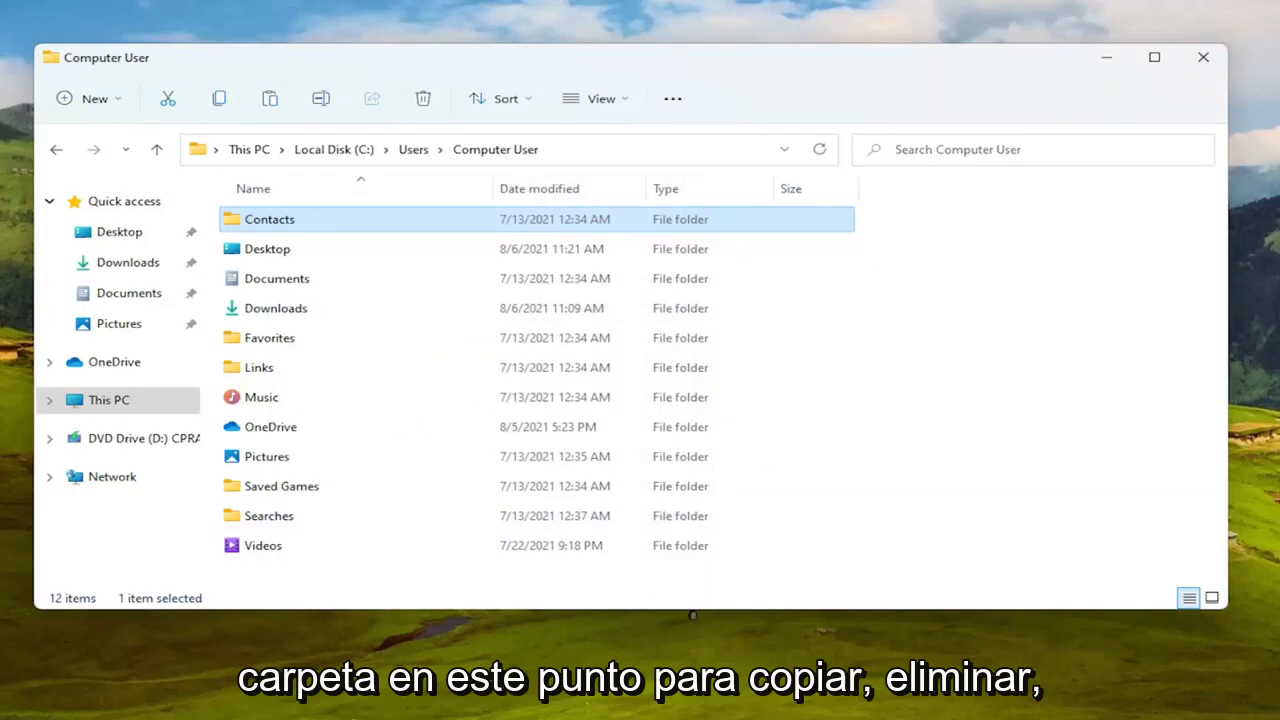
mouse_move(635, 243)
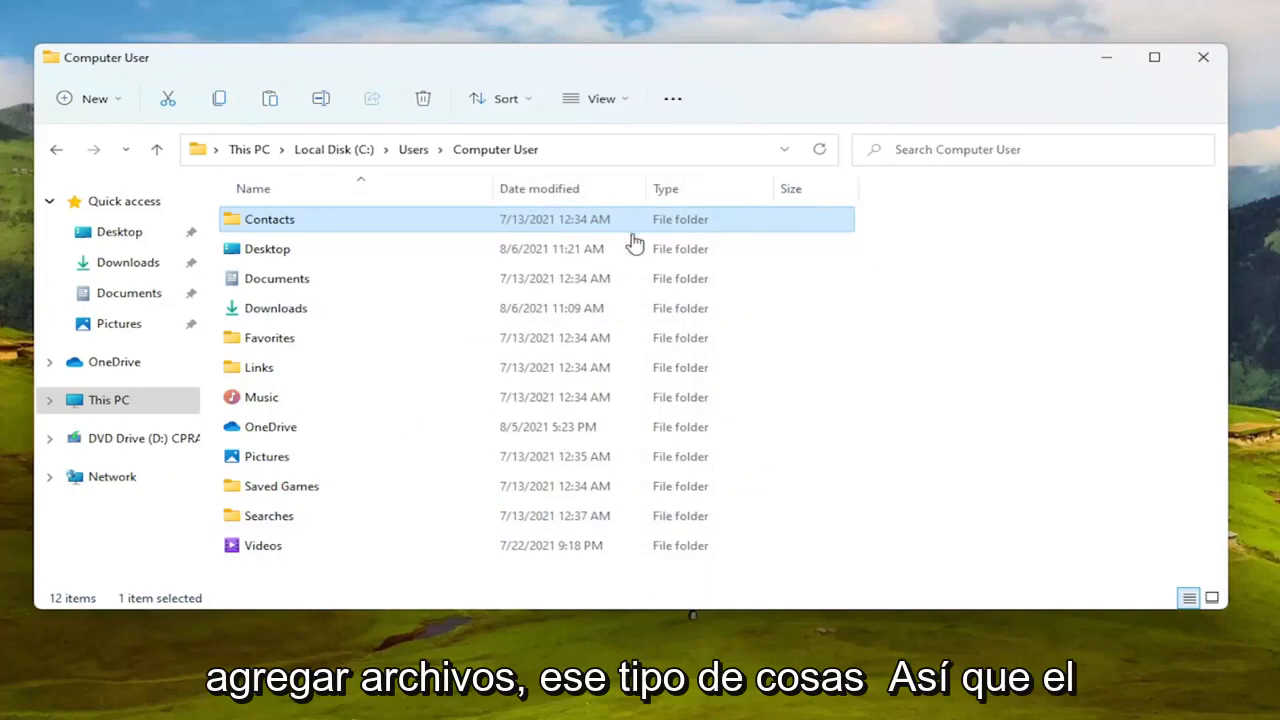